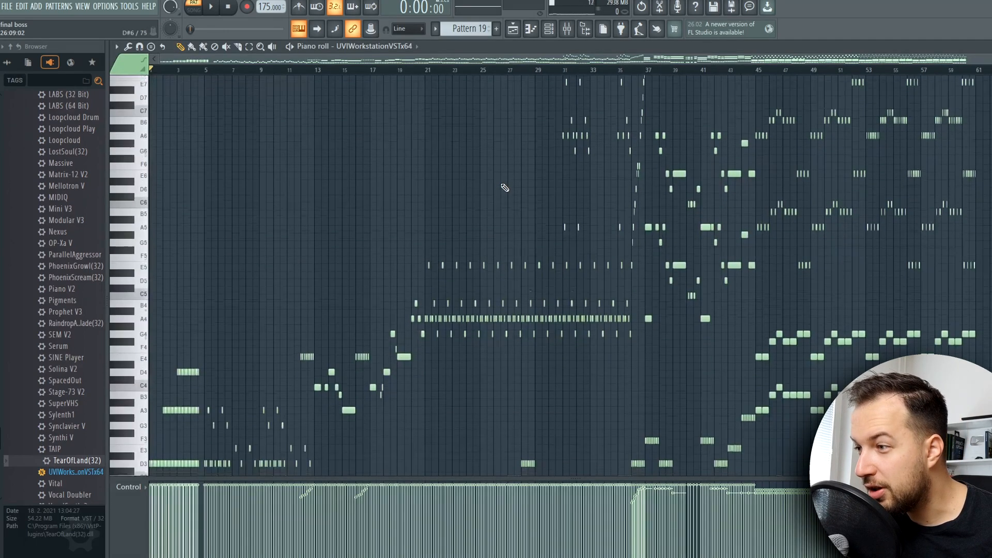
# - Slow the tempo slightly and play through the melody pattern, skipping ahead along it
pyautogui.scroll(-3)
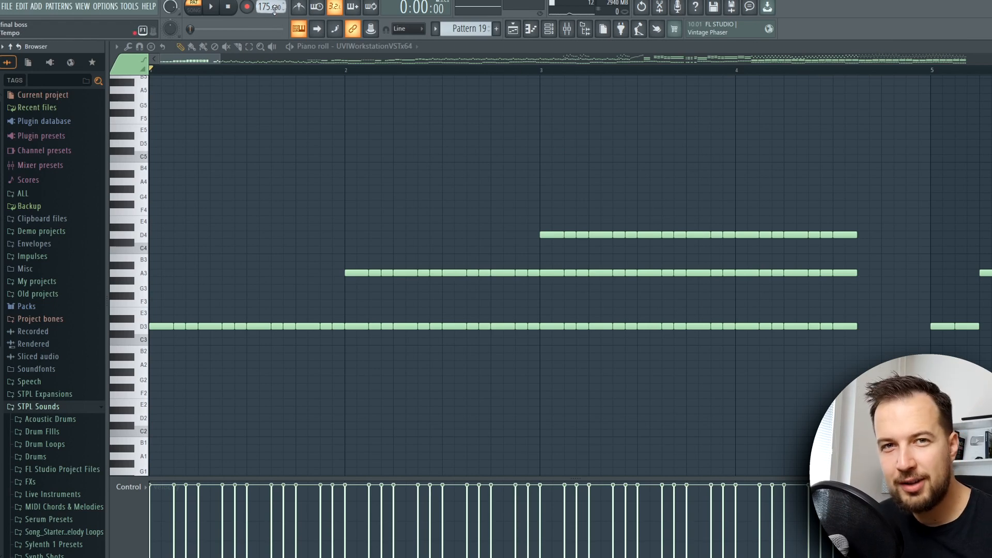
pyautogui.moveTo(266, 9); pyautogui.dragTo(266, 25)
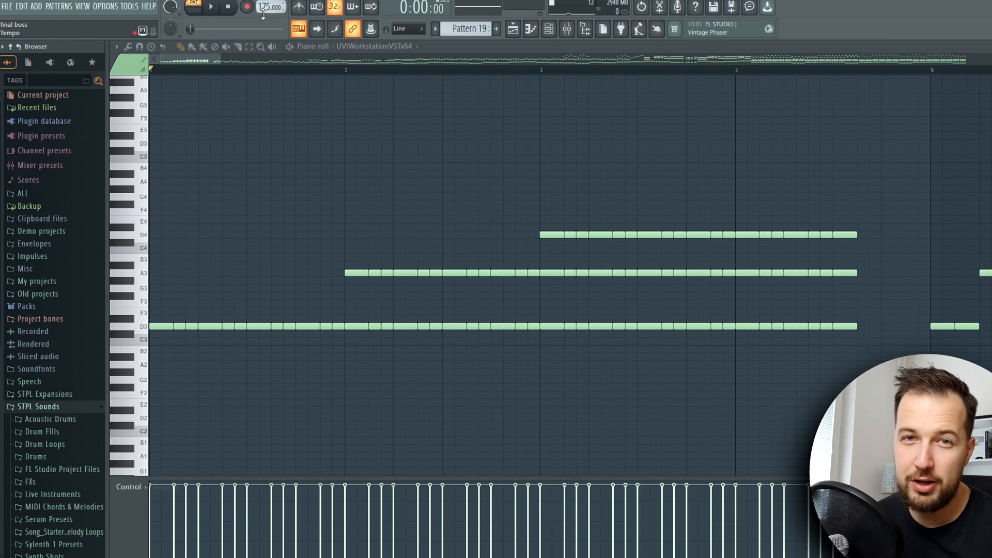
pyautogui.click(211, 7)
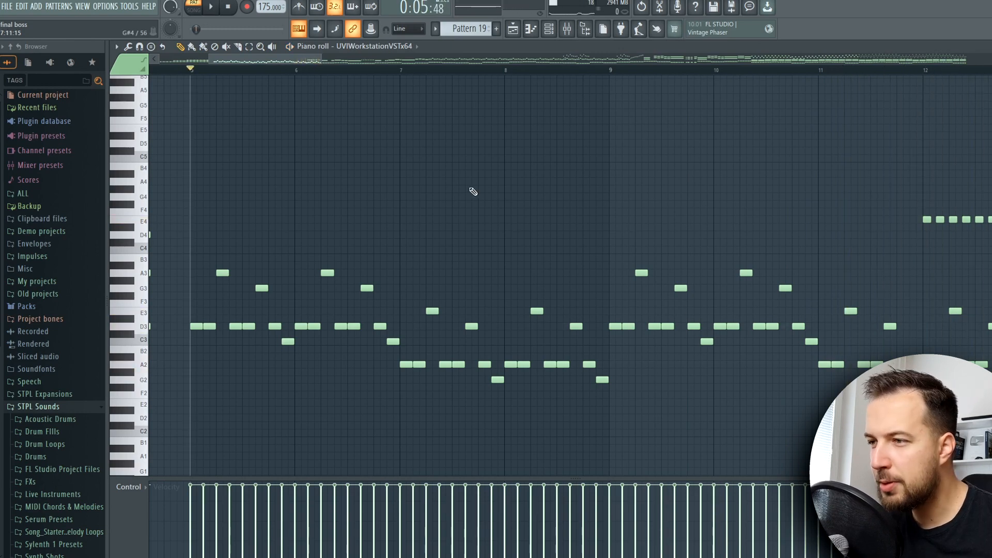
pyautogui.hscroll(3)
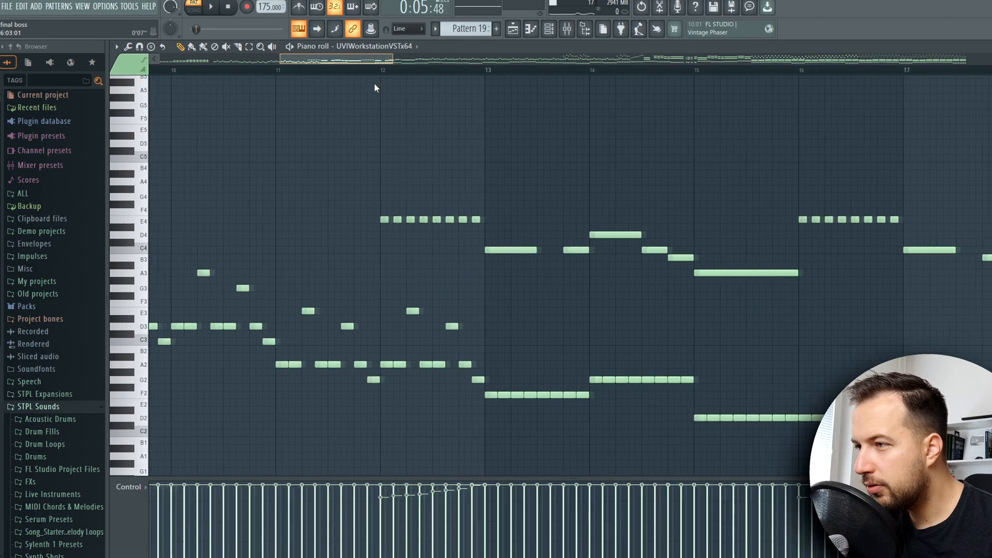
pyautogui.click(210, 8)
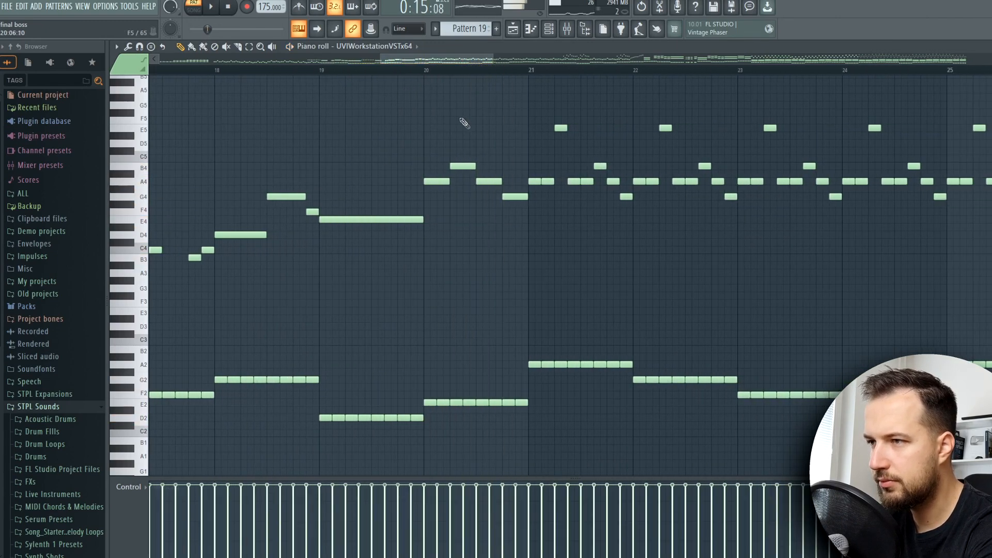
pyautogui.click(210, 7)
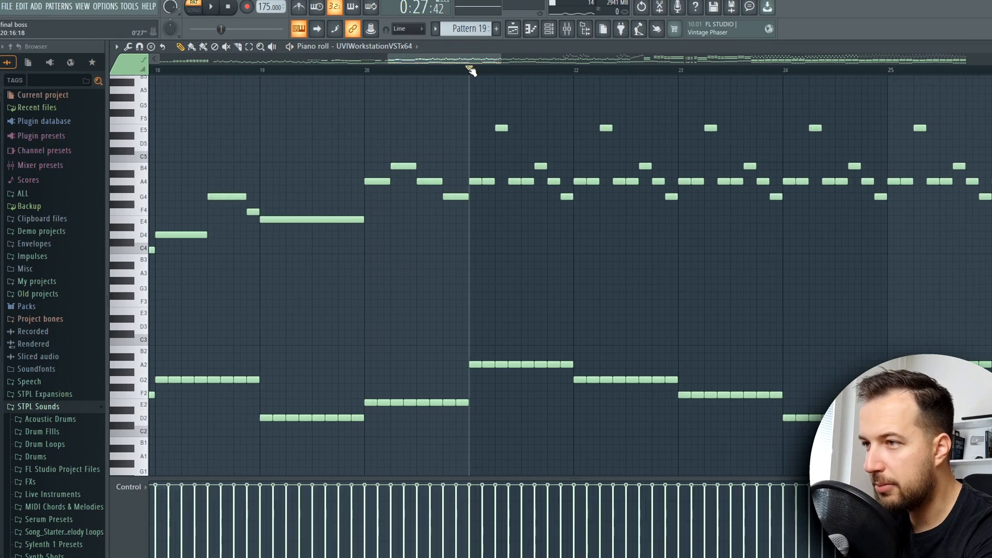
# - Scroll through My Library showing UVI Workstation, 8-Bit Synth and Emulation II+ installed
pyautogui.hscroll(3)
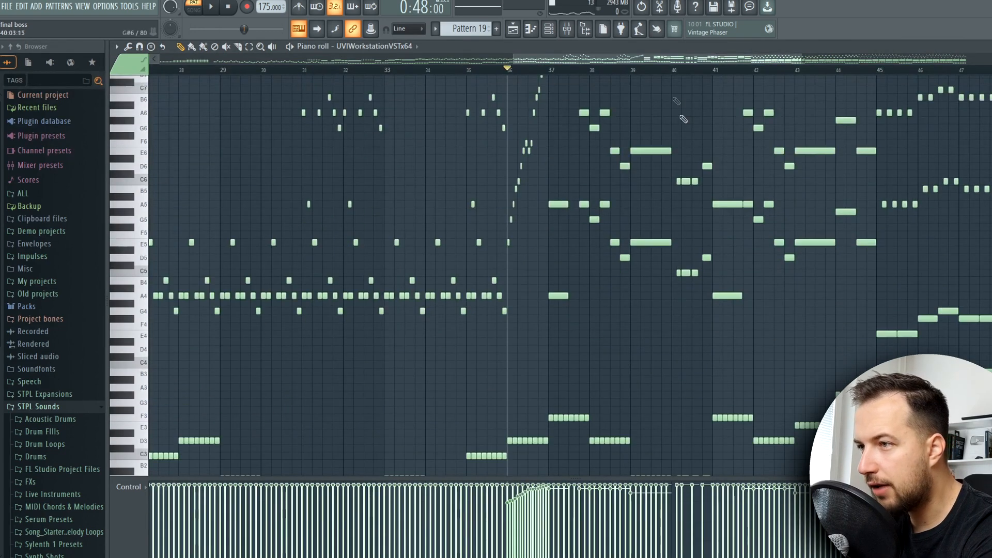
pyautogui.hscroll(3)
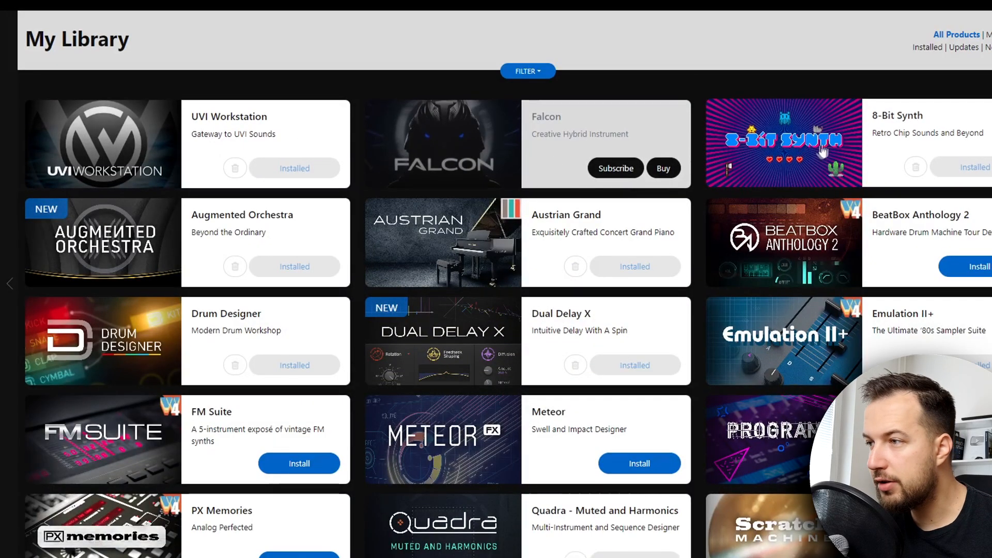
pyautogui.scroll(-3)
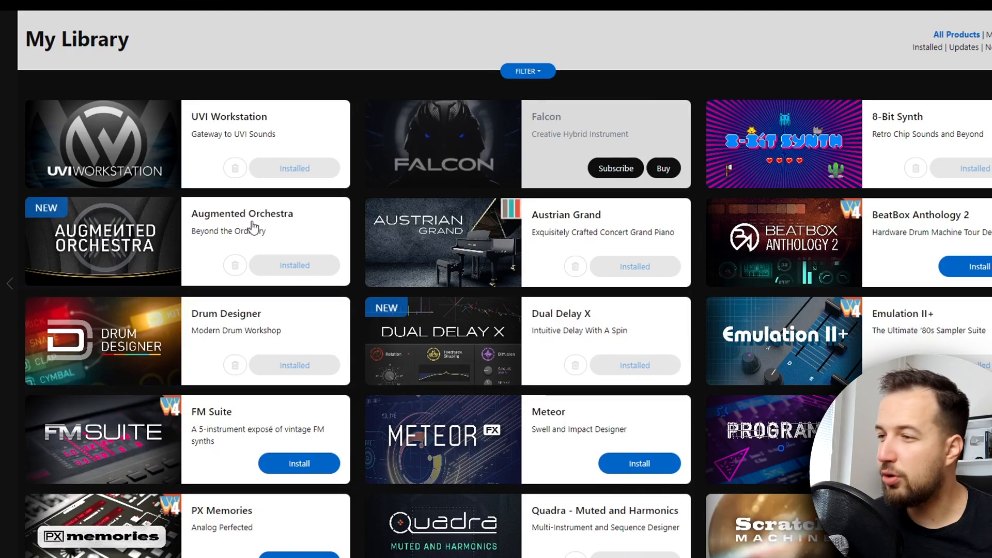
pyautogui.scroll(-3)
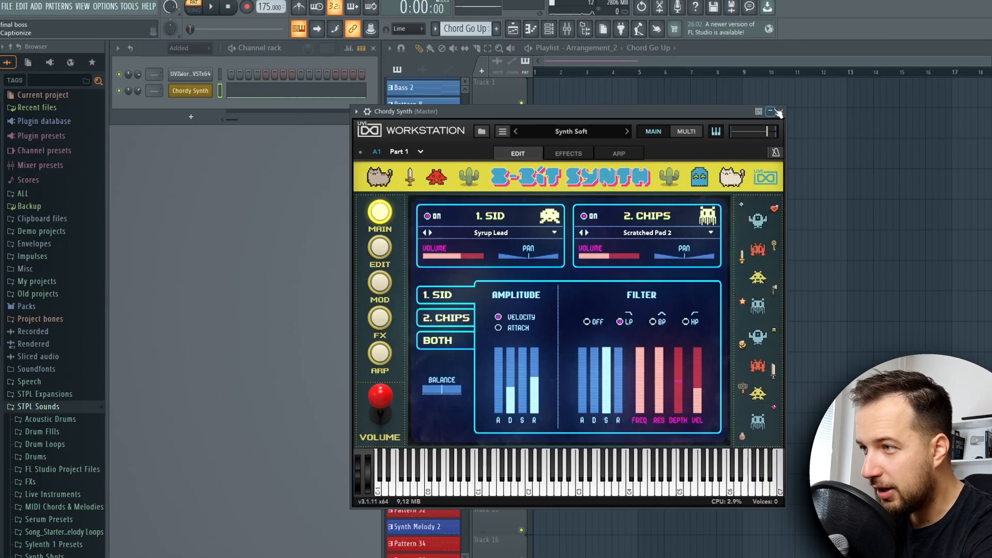
# - Close the Chordy Synth 8-Bit Synth window after reviewing its Syrup Lead and Scratched Pad 2 layers
pyautogui.click(780, 112)
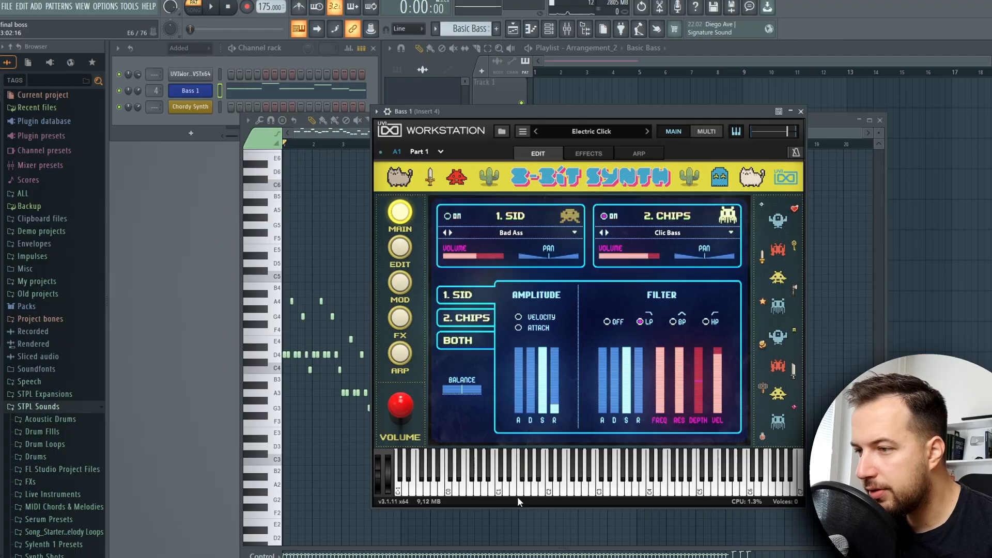
pyautogui.moveTo(796, 127)
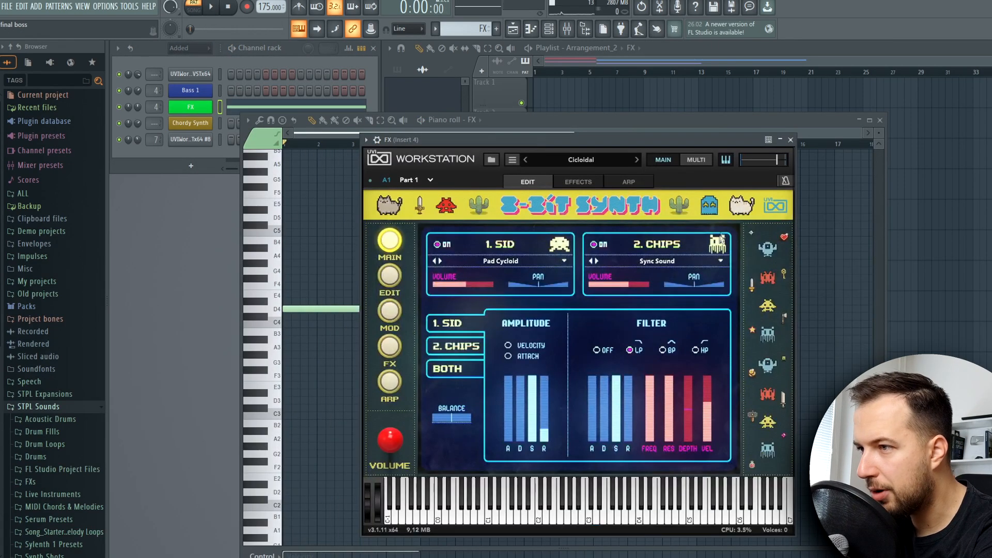
# - Bring up the FX channel's 8-Bit Synth patch Cicloidal with Pad Cycloid and Sync Sound layers
pyautogui.click(790, 140)
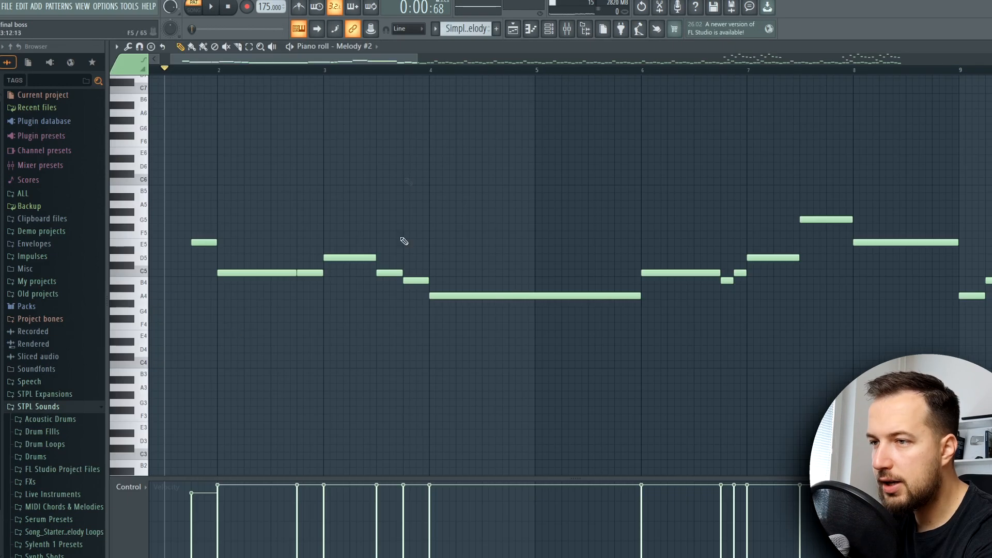
pyautogui.moveTo(402, 93)
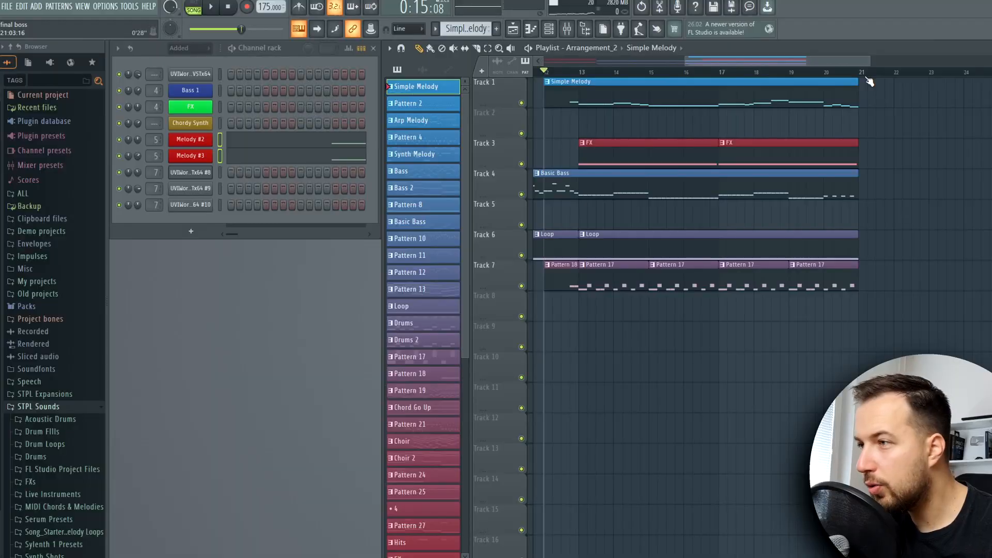
# - Show the Choir #2 Emulation II Big Bands sound and browse the Emulation II Plus soundbanks
pyautogui.click(210, 9)
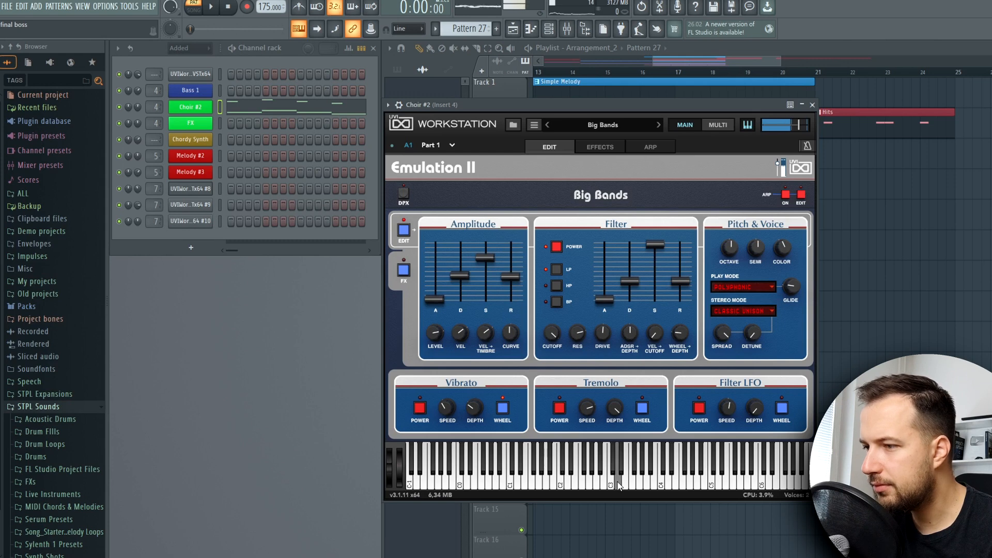
pyautogui.moveTo(596, 432)
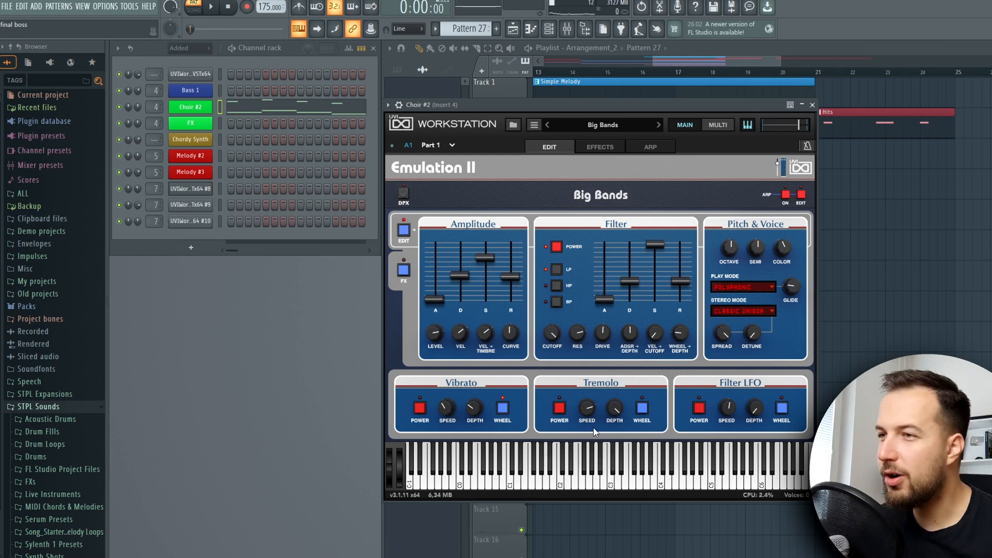
pyautogui.click(812, 105)
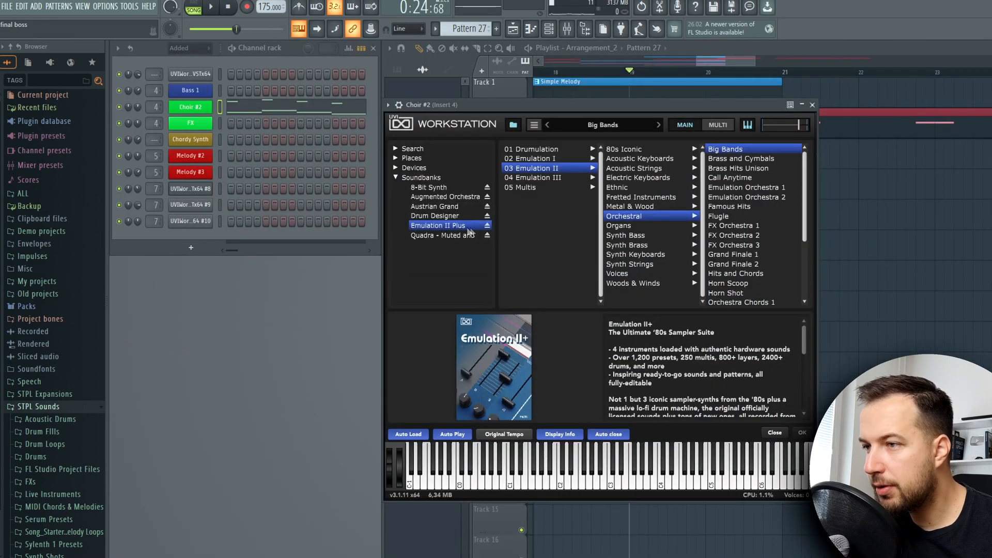
pyautogui.click(774, 432)
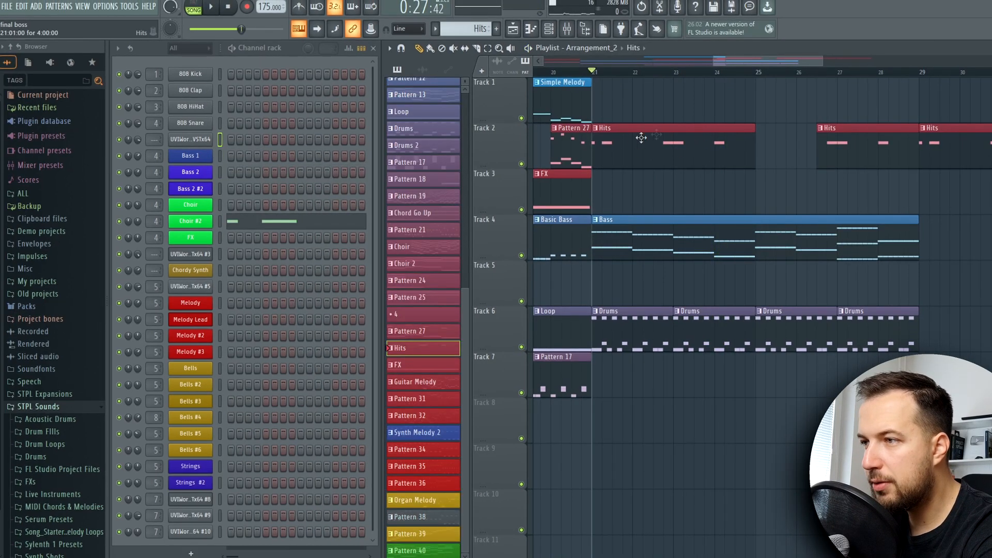
# - Play the Bass pattern and bring up the Bass 2 #2 channel's 8-Bit Synth Wobble Simple patch
pyautogui.click(582, 71)
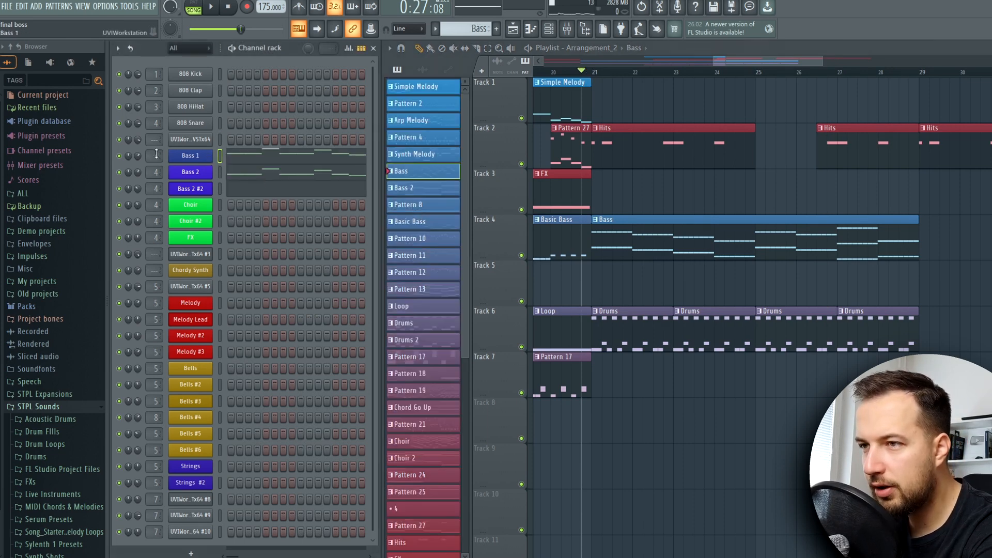
pyautogui.click(210, 8)
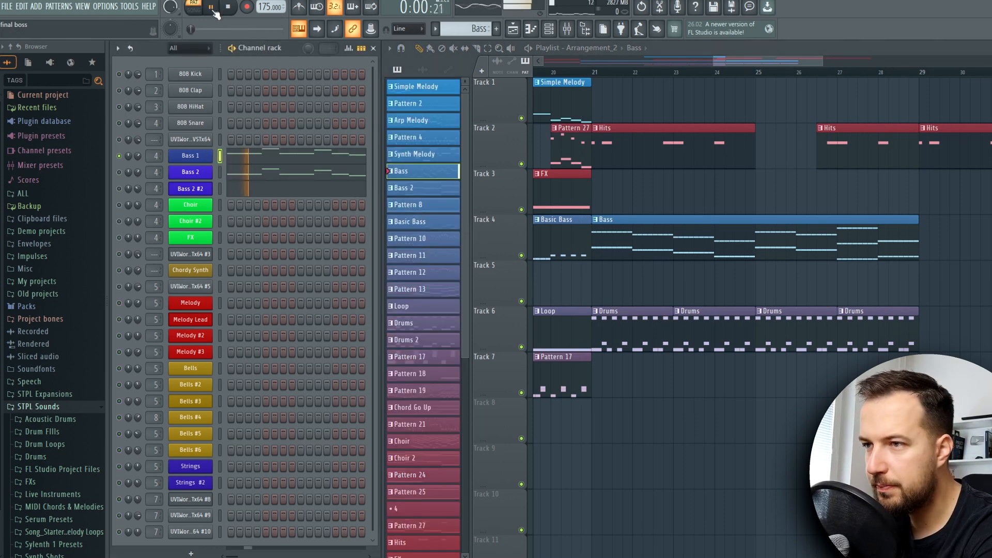
pyautogui.doubleClick(190, 156)
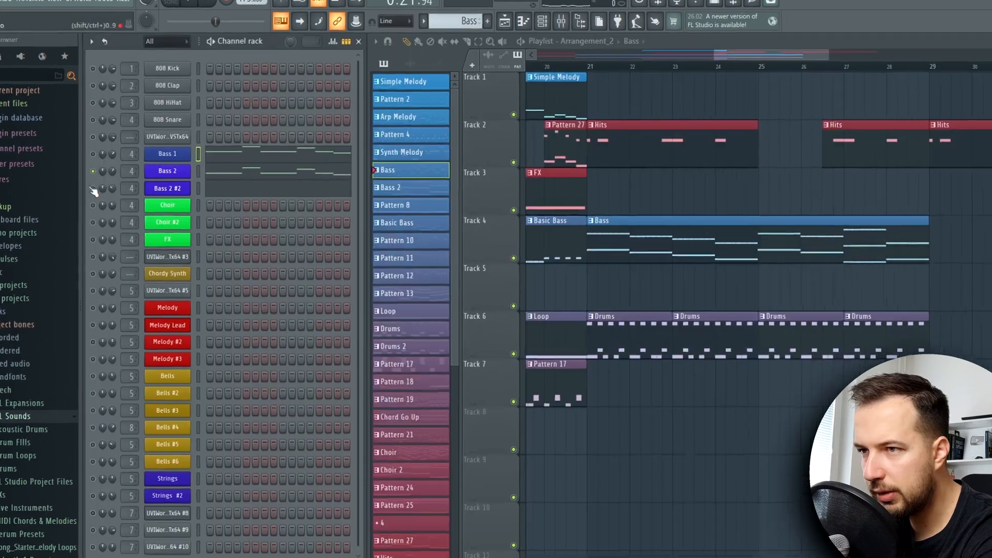
pyautogui.doubleClick(168, 189)
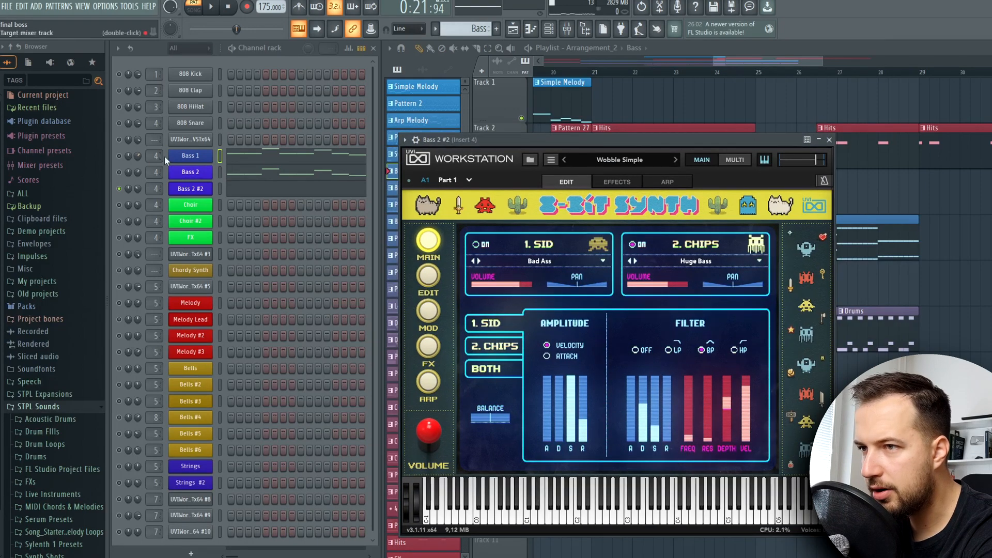
# - Show the Bass 2 channel's 8-Bit Synth FX page with EQ, drive, delay and reverb
pyautogui.click(828, 140)
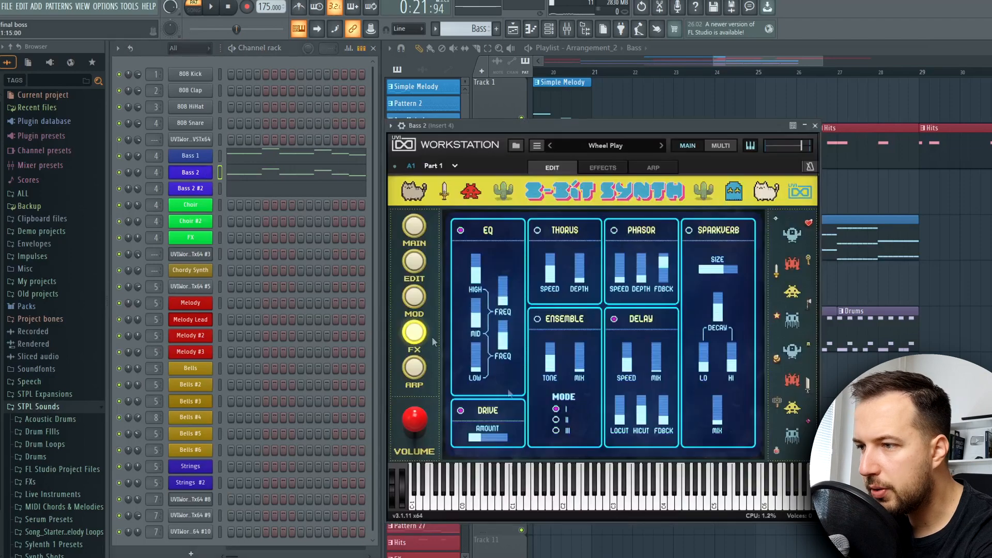
pyautogui.click(815, 125)
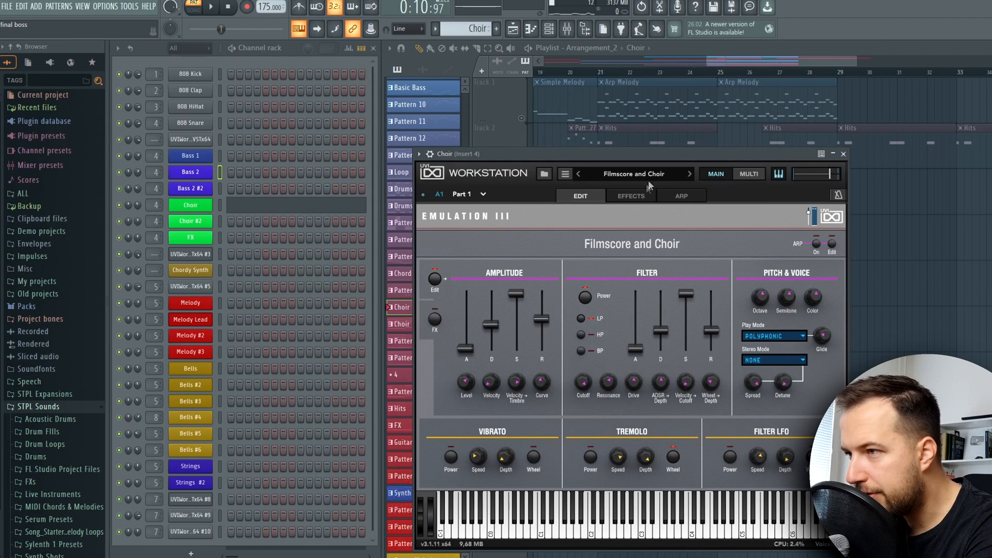
pyautogui.moveTo(629, 247)
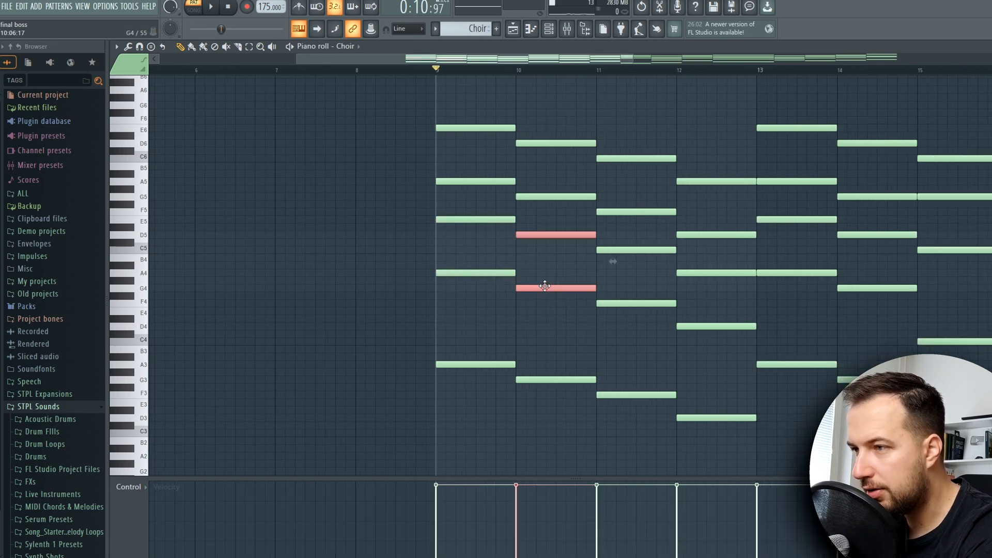
# - Reposition the two selected Choir chord notes and play back the result
pyautogui.moveTo(546, 288); pyautogui.dragTo(704, 327)
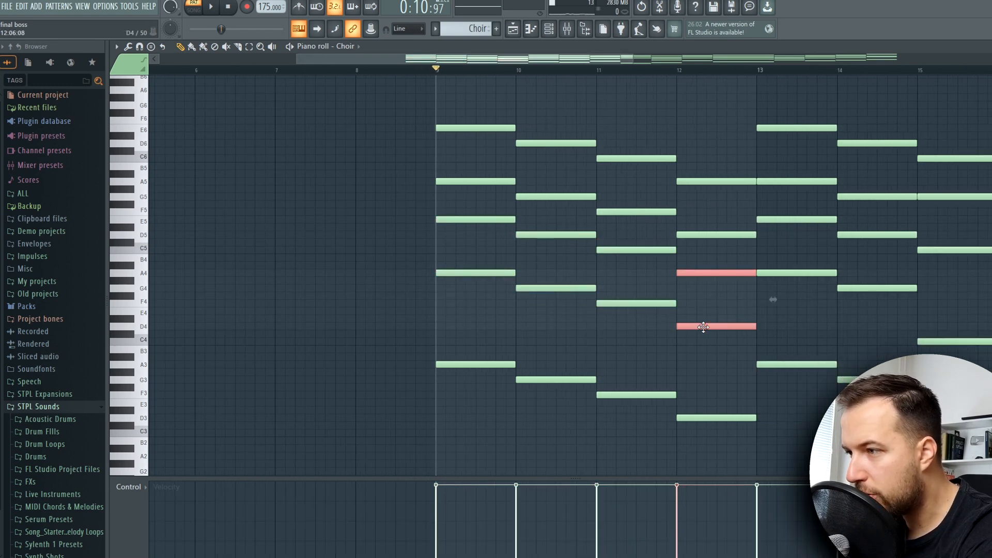
pyautogui.click(211, 7)
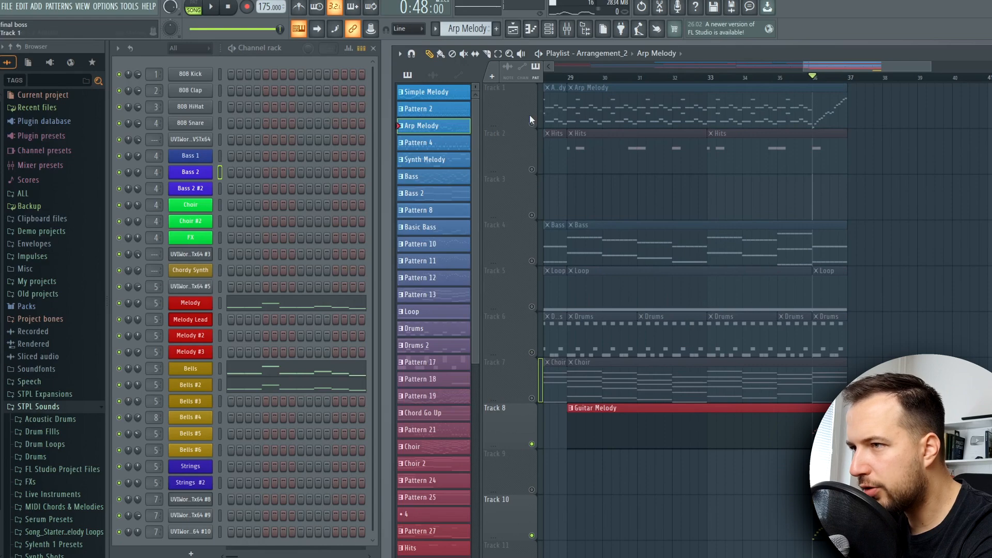
# - Play back the arrangement with the new Guitar Melody and Organ Melody clips
pyautogui.click(210, 9)
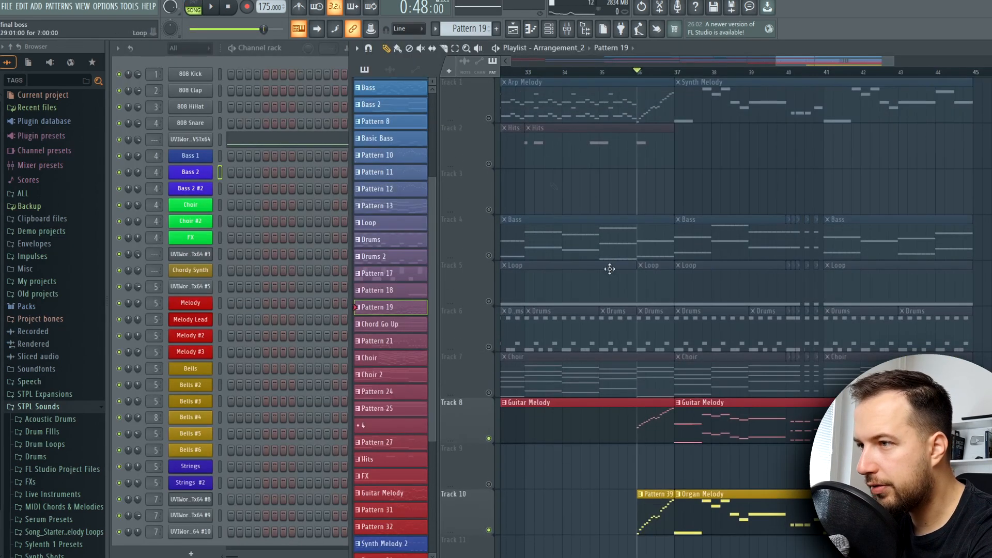
pyautogui.click(210, 7)
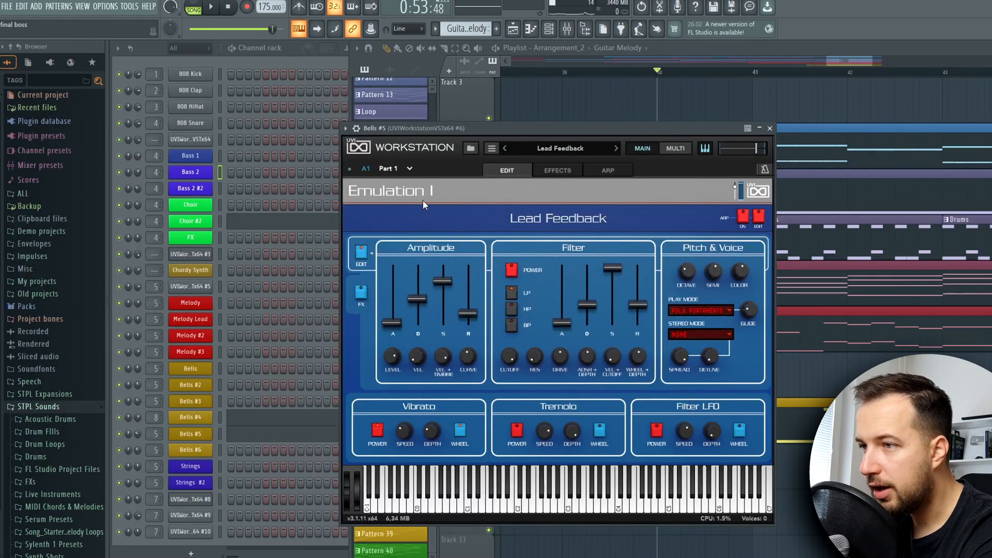
# - Audition the Bells #5 Lead Feedback sound on the plugin keyboard
pyautogui.click(599, 509)
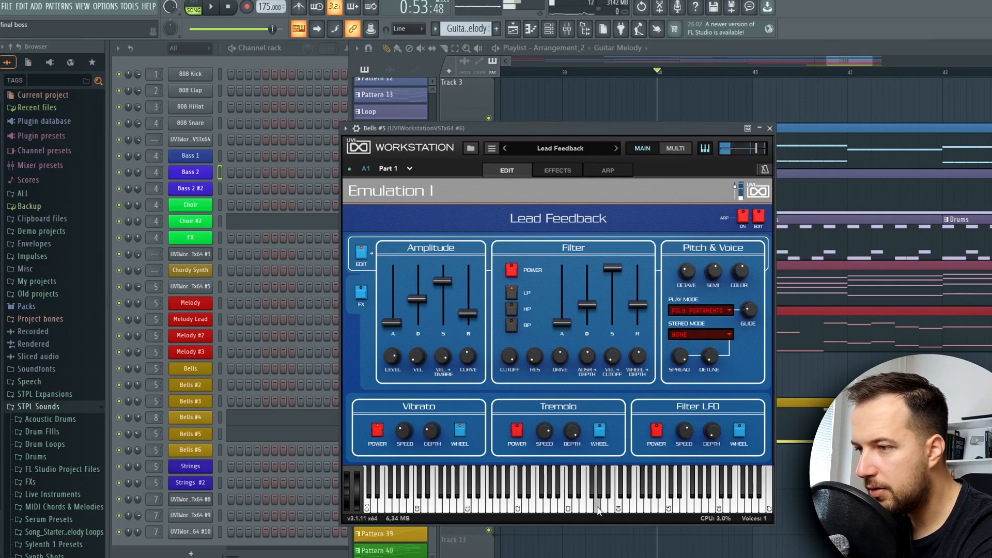
pyautogui.click(769, 128)
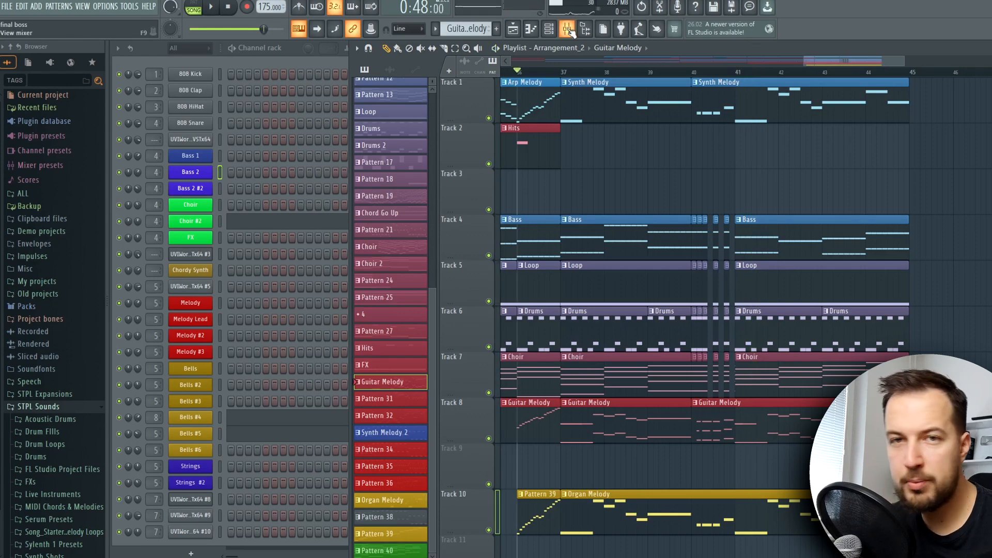
# - Show the mixer's UVI Workstation insert and adjust its Soundgoodizer amount
pyautogui.click(567, 29)
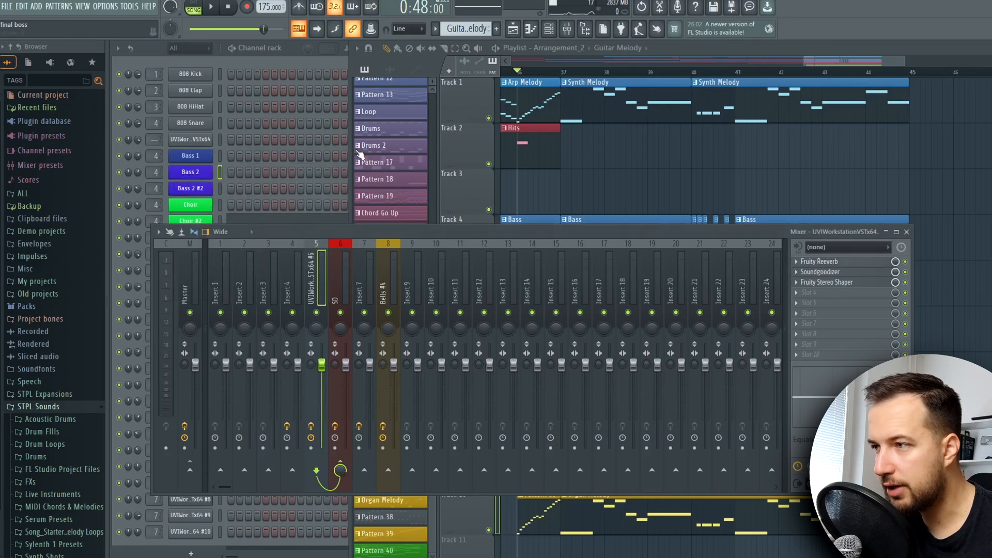
pyautogui.click(820, 272)
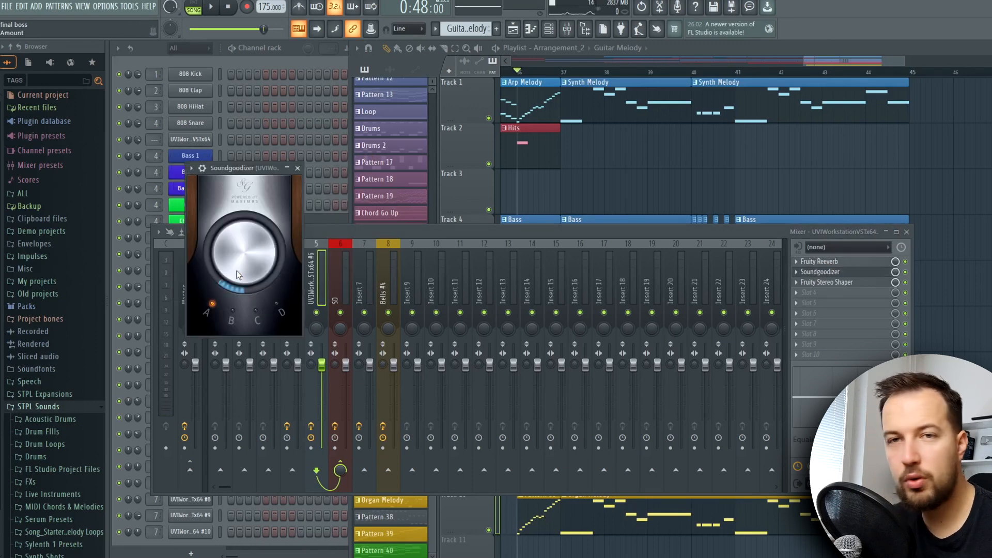
pyautogui.click(827, 282)
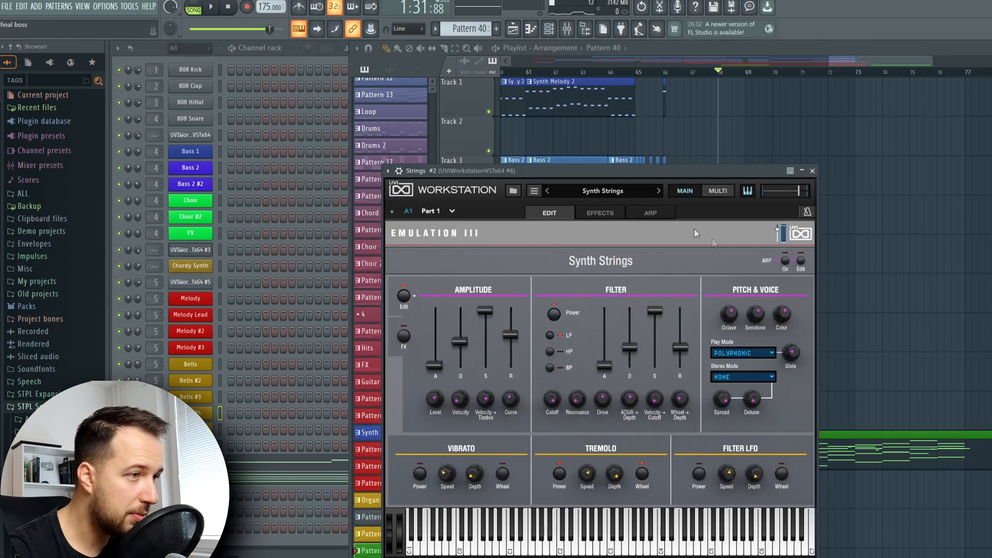
# - Load Emulation II Plus Violin 1 on Strings #2 and browse Augmented Orchestra's 01 Strings presets
pyautogui.click(211, 7)
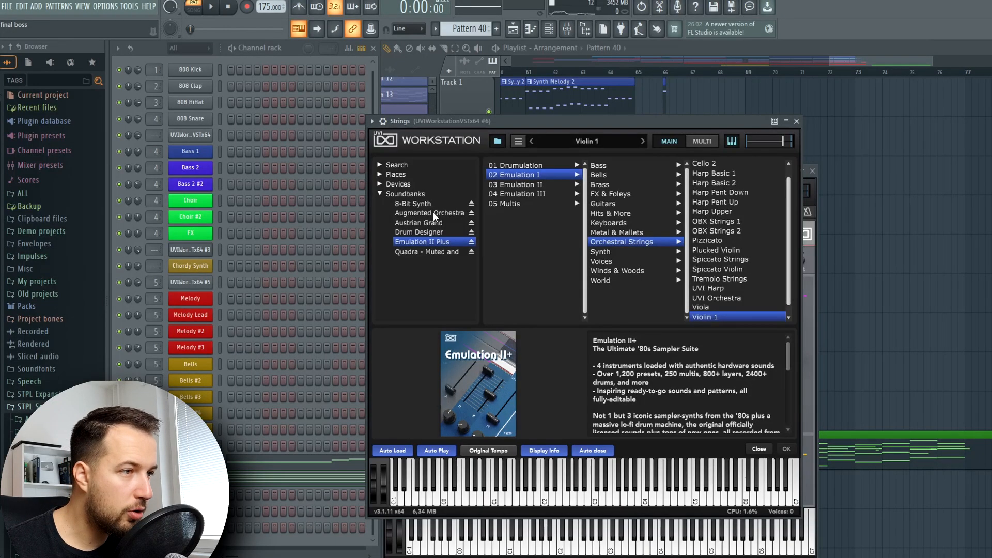
pyautogui.click(430, 213)
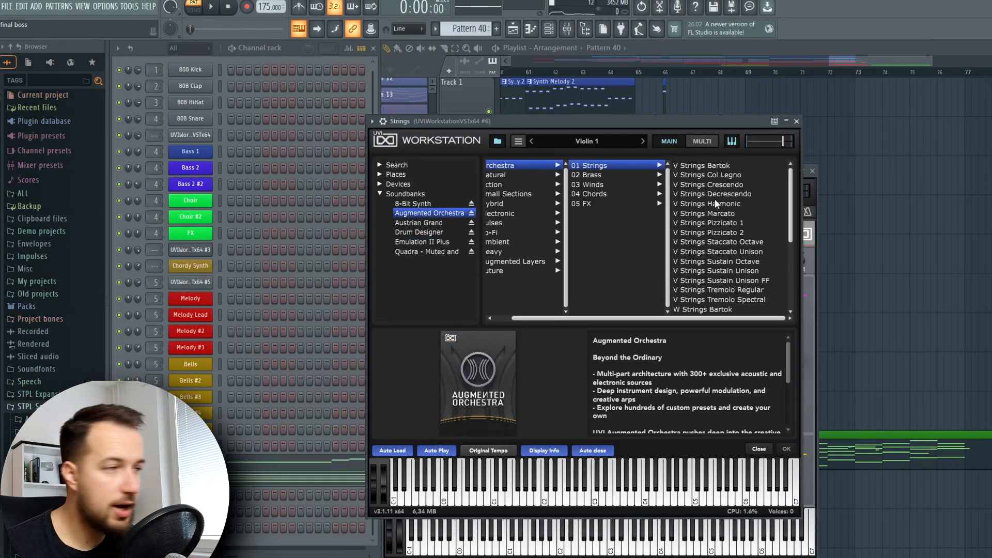